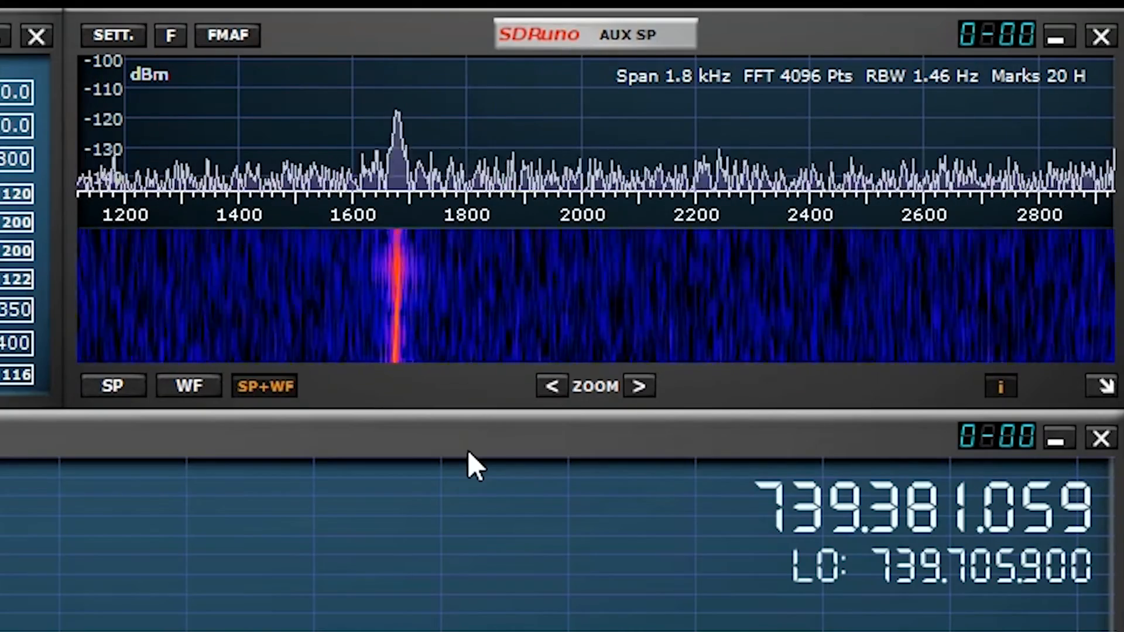
# Zoom the AUX SP spectrum in from 1.8 kHz to a 0.9 kHz span.
pyautogui.click(638, 385)
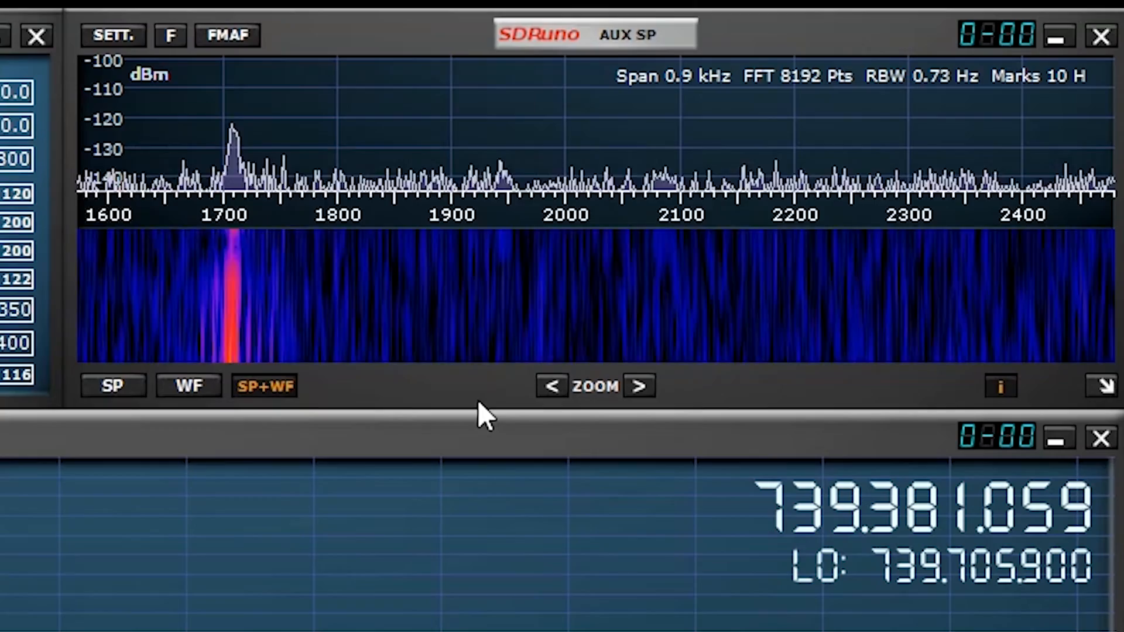